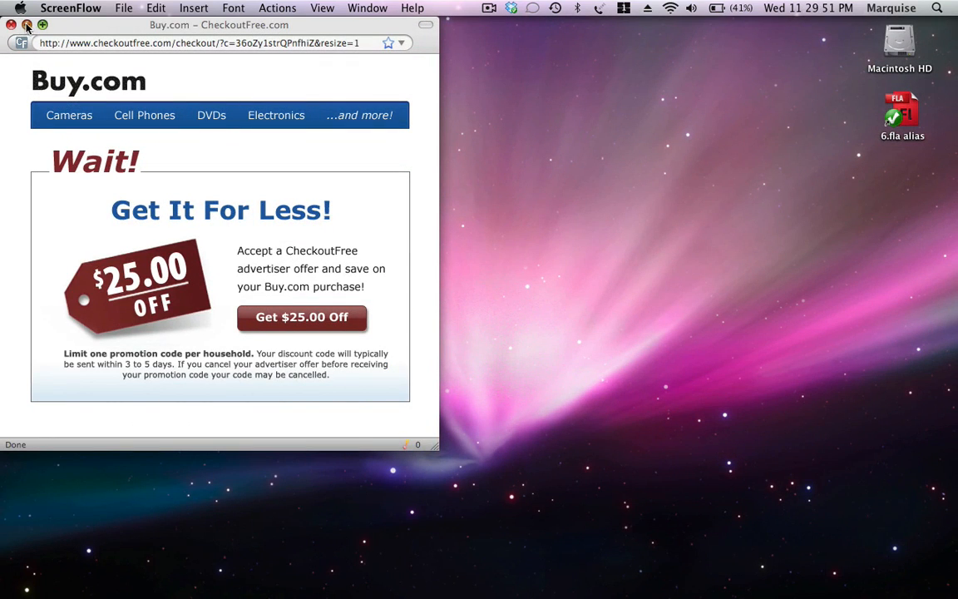
Close the Buy.com ad pop-up and bring the Wired Tech videos tab forward
left_click(13, 25)
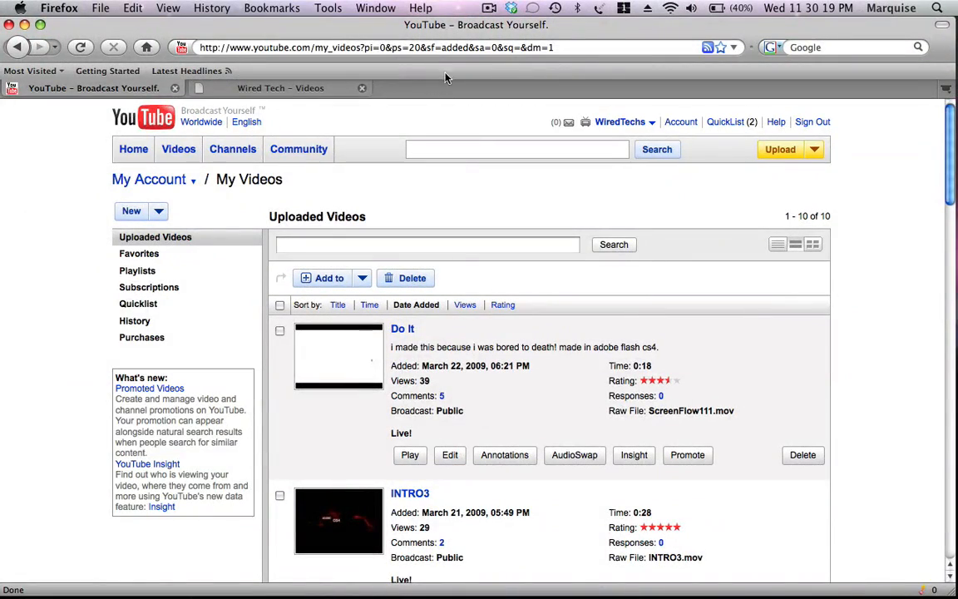
left_click(280, 87)
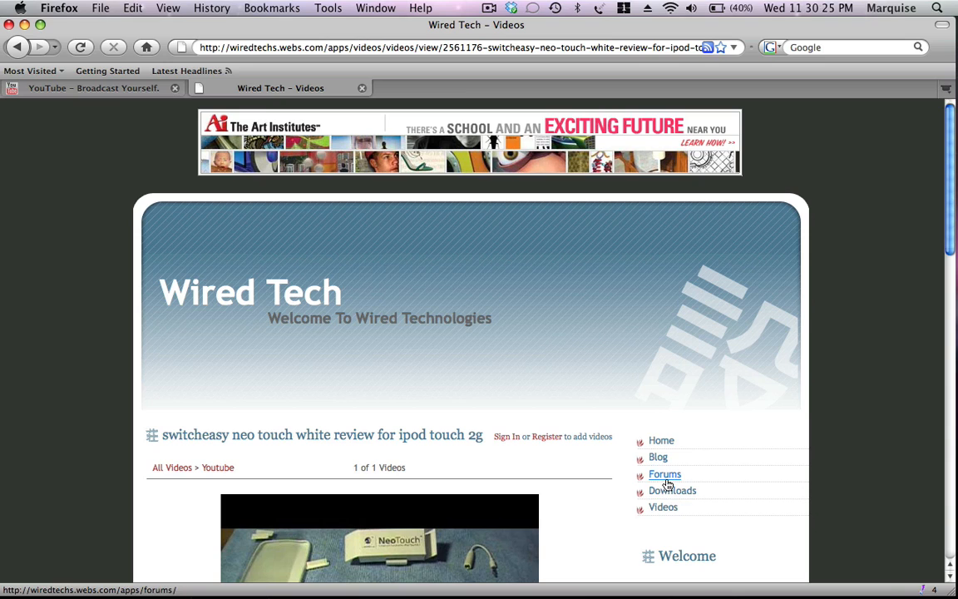
Go to the Wired Tech Downloads page listing the Adobe Flash Intros
left_click(672, 489)
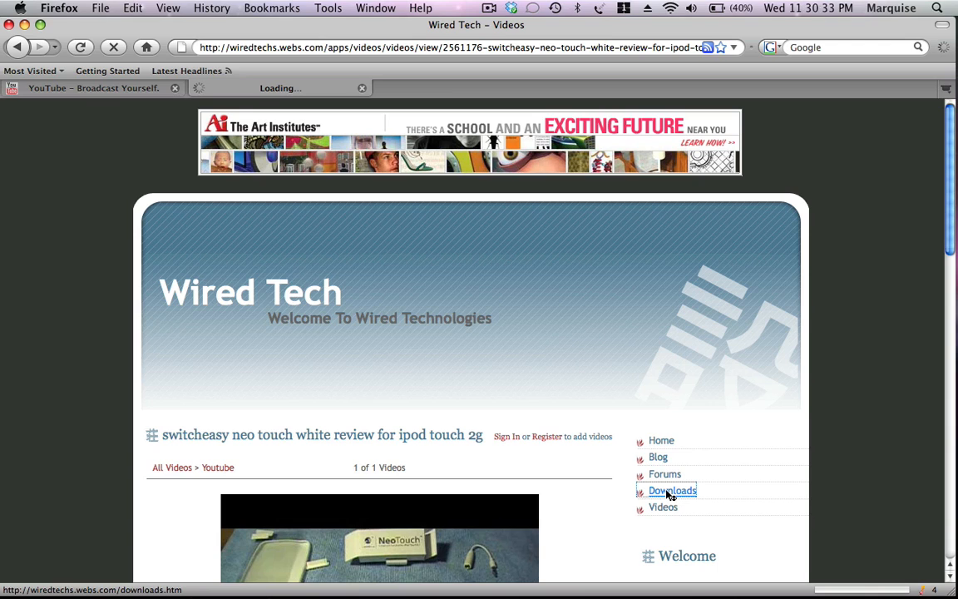
left_click(672, 489)
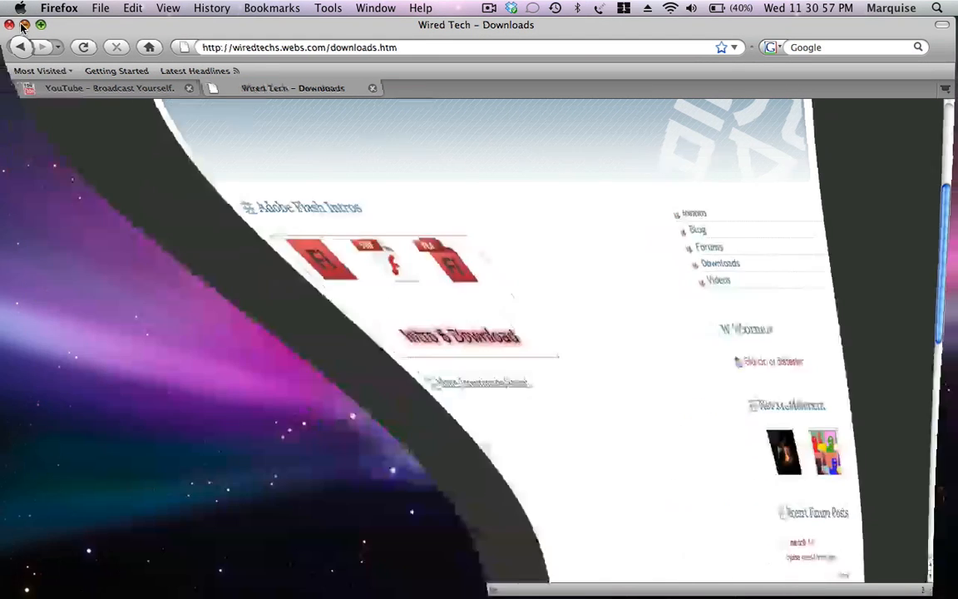
Hide Firefox and open the 6.fla template from the desktop in Flash
left_click(11, 25)
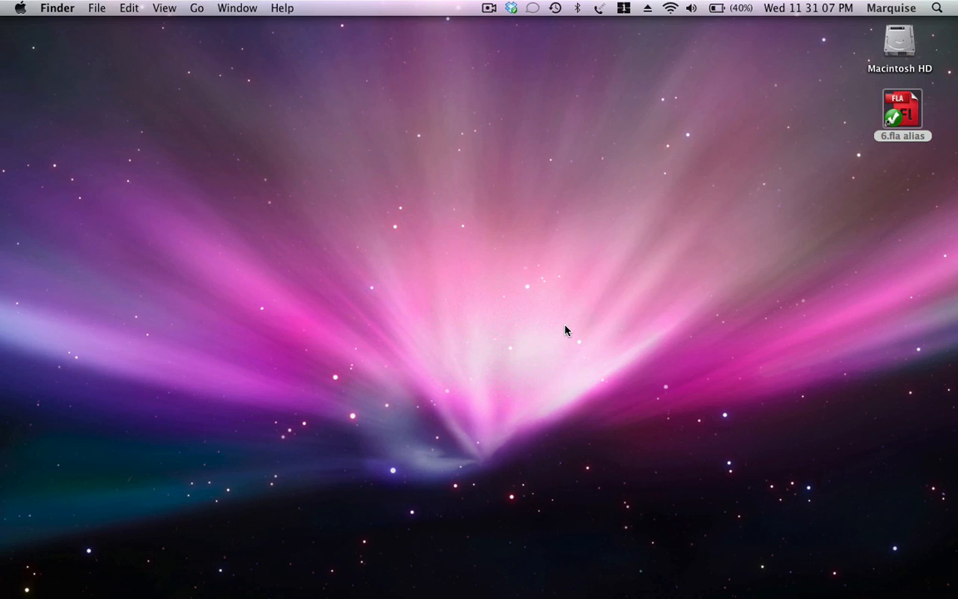
double_click(901, 108)
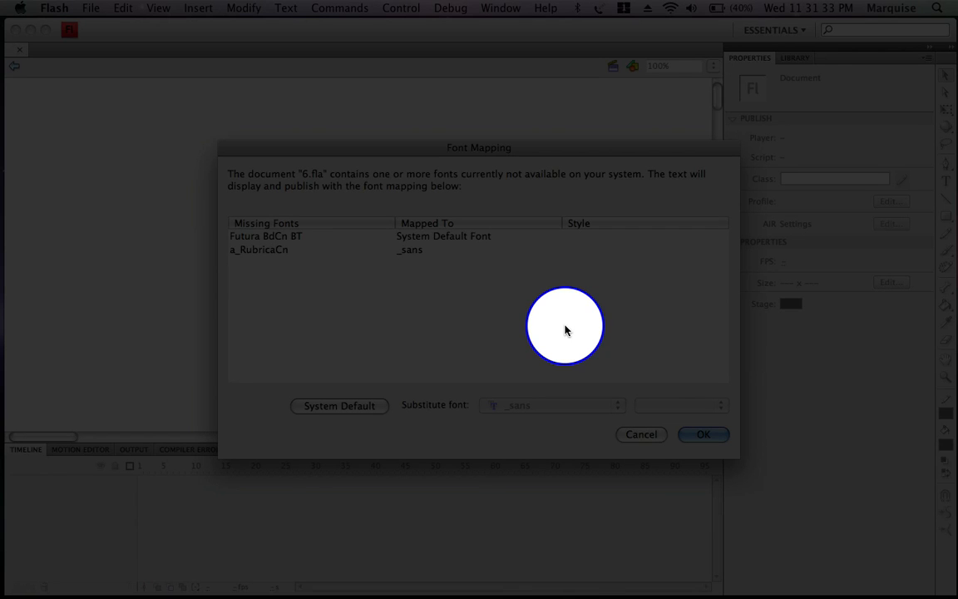
Accept substitutes for the missing Futura BdCn BT and a_RubricaCn fonts
left_click(703, 434)
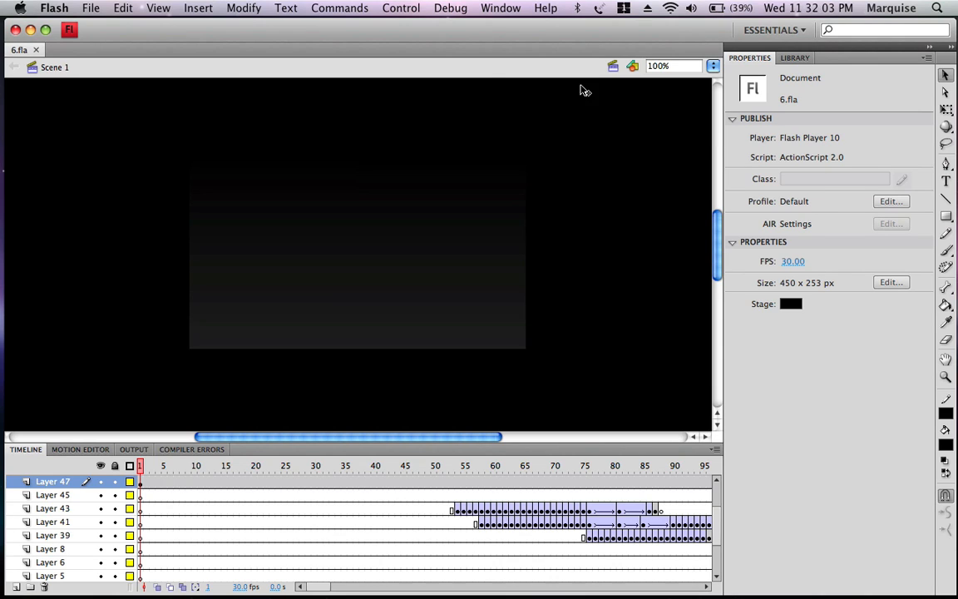
Zoom the stage to 150% and scrub to frame 95 showing COMPANY NAME
left_click(672, 66)
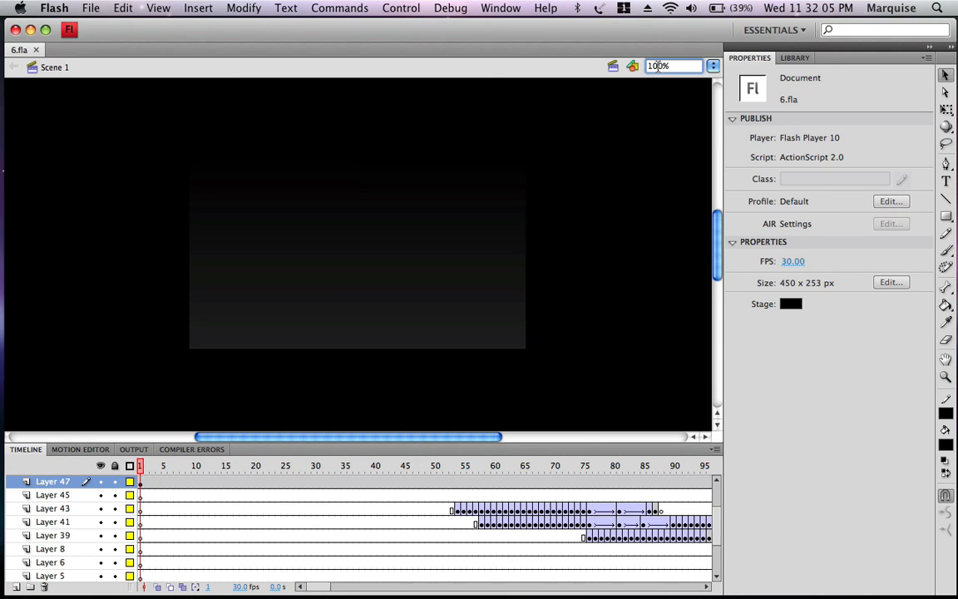
type("10%")
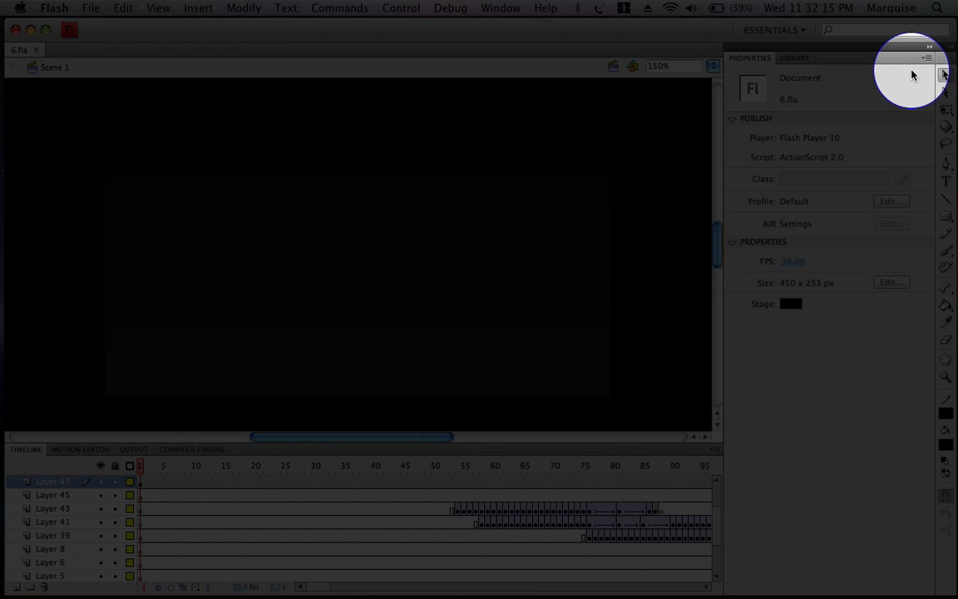
mouse_move(945, 75)
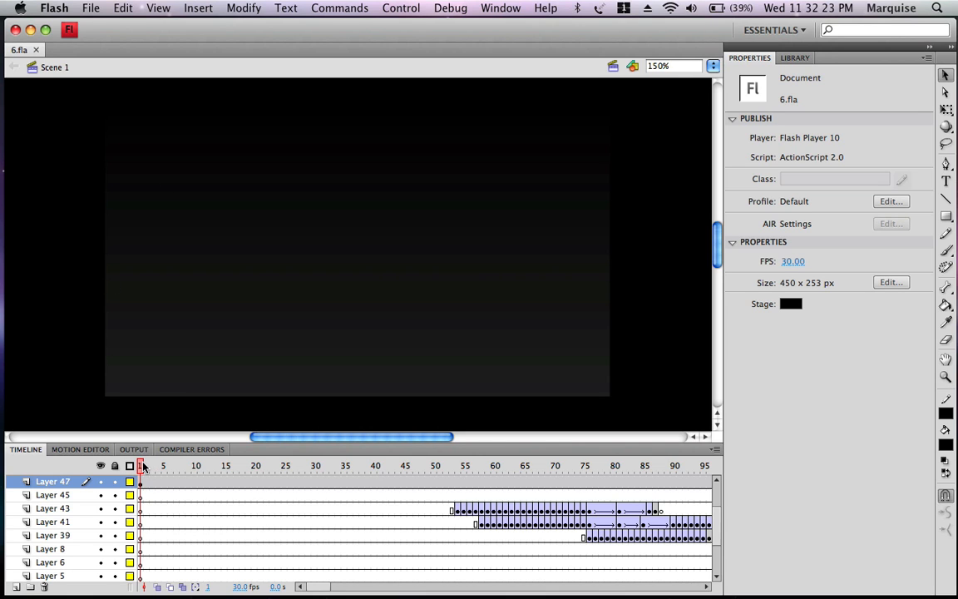
left_click(626, 466)
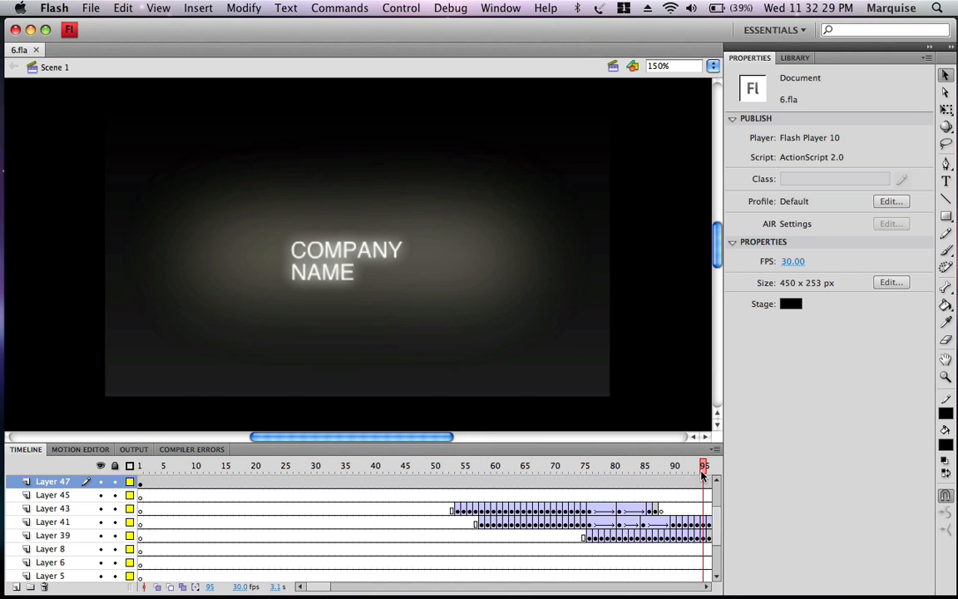
Replace the COMPANY NAME title text with 'Wiredtechs'
left_click(357, 273)
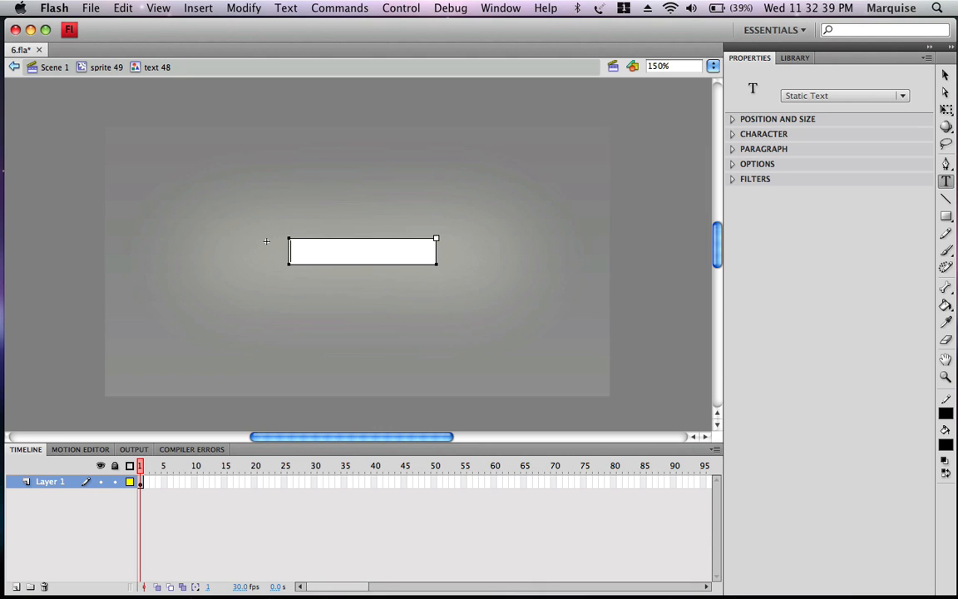
type("W")
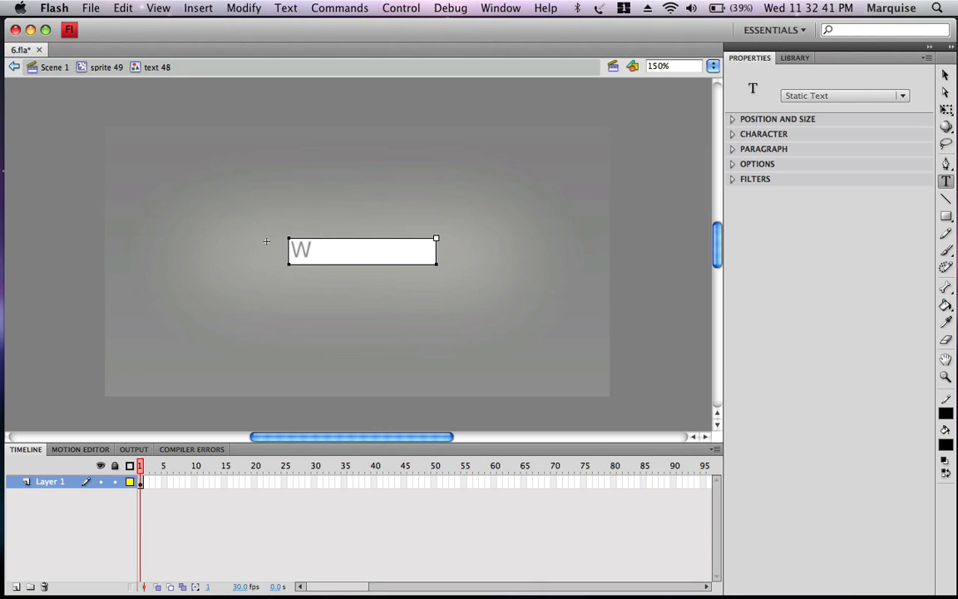
type("iredtechs")
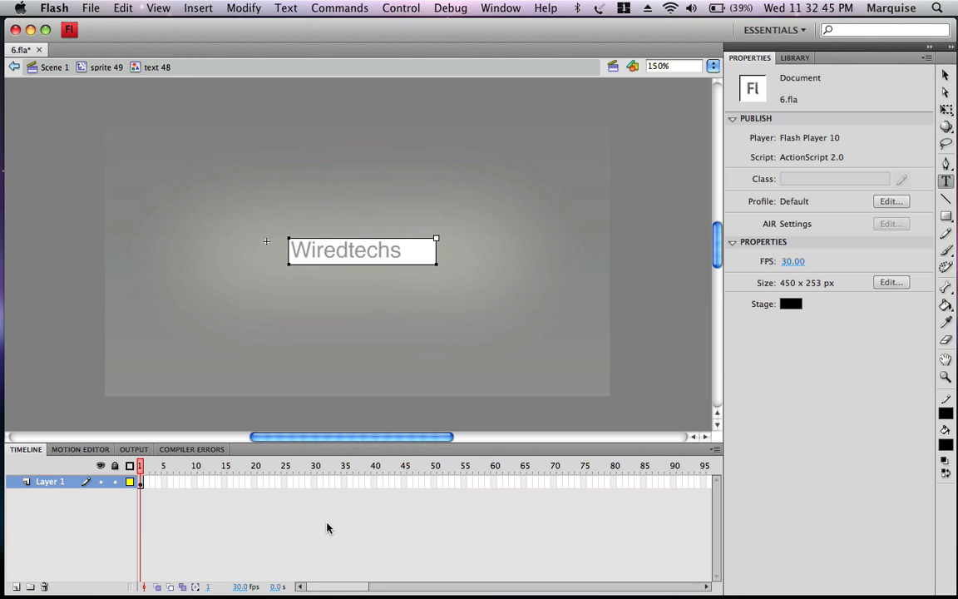
mouse_move(156, 258)
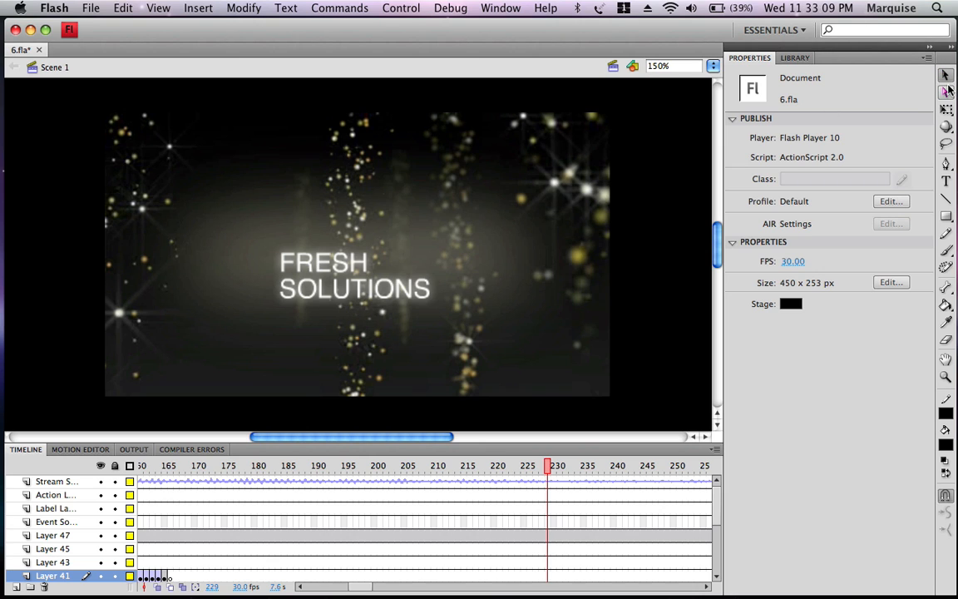
mouse_move(946, 76)
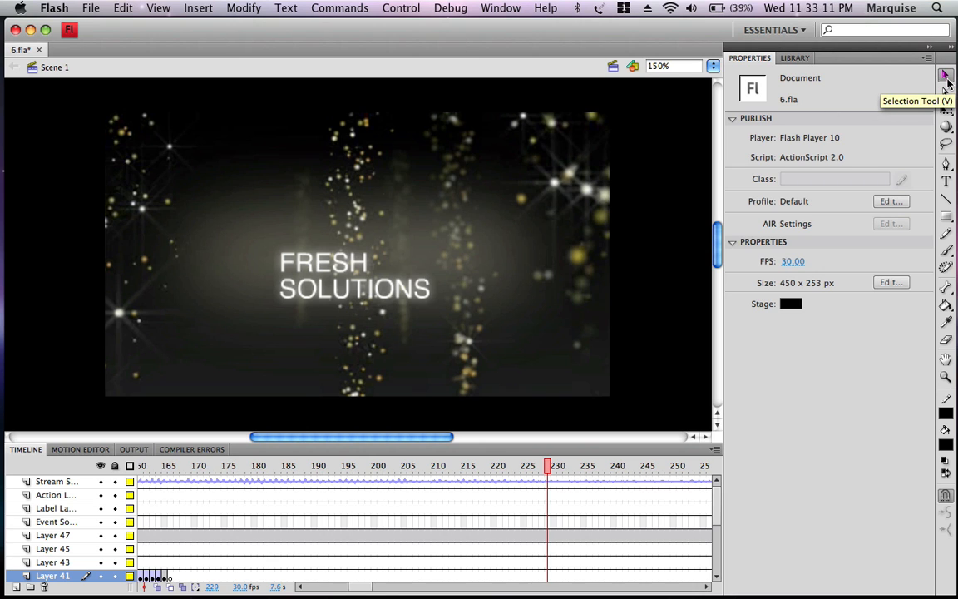
Replace the FRESH SOLUTIONS title text with 'youtube'
double_click(349, 275)
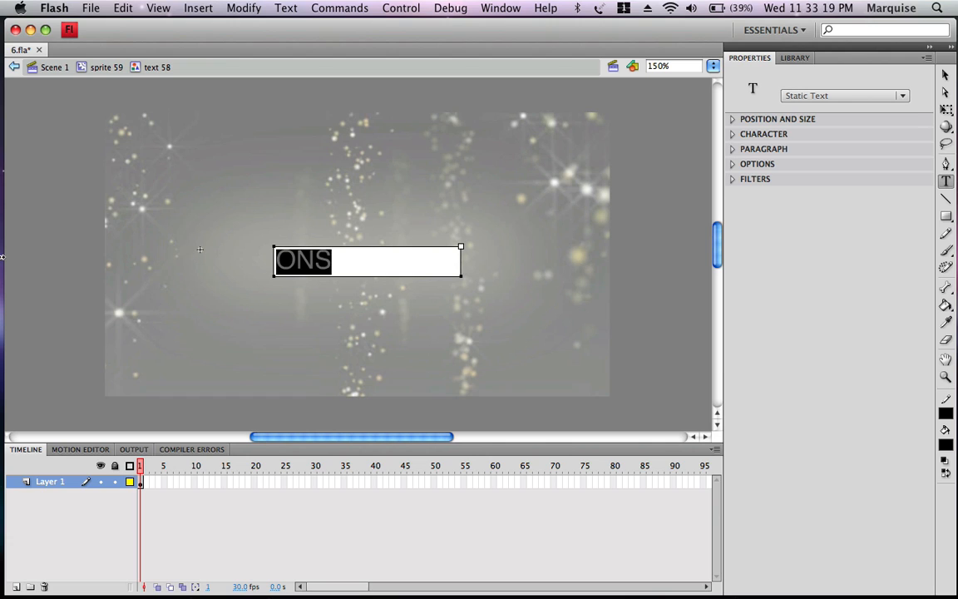
type("you")
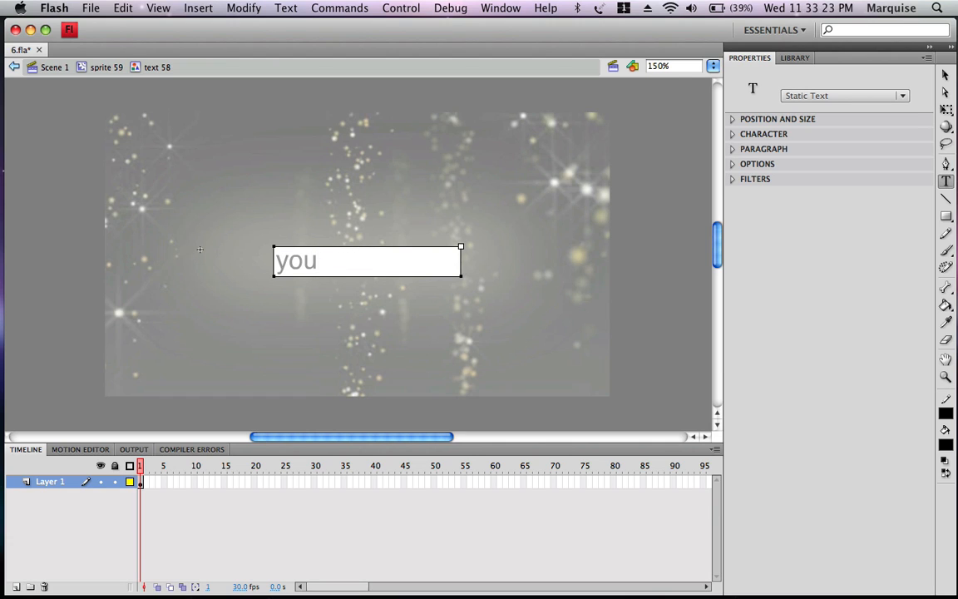
type("tu")
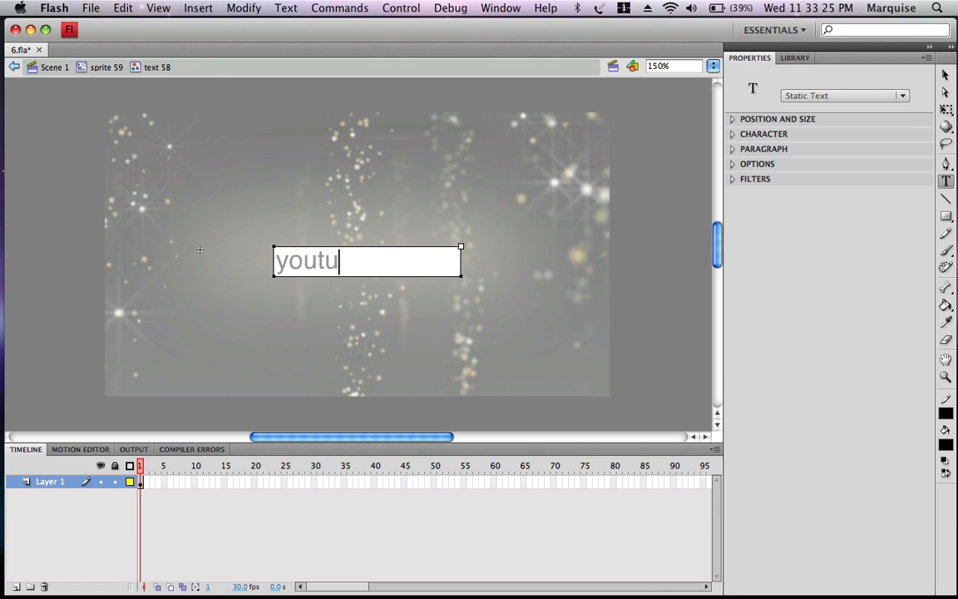
type("be")
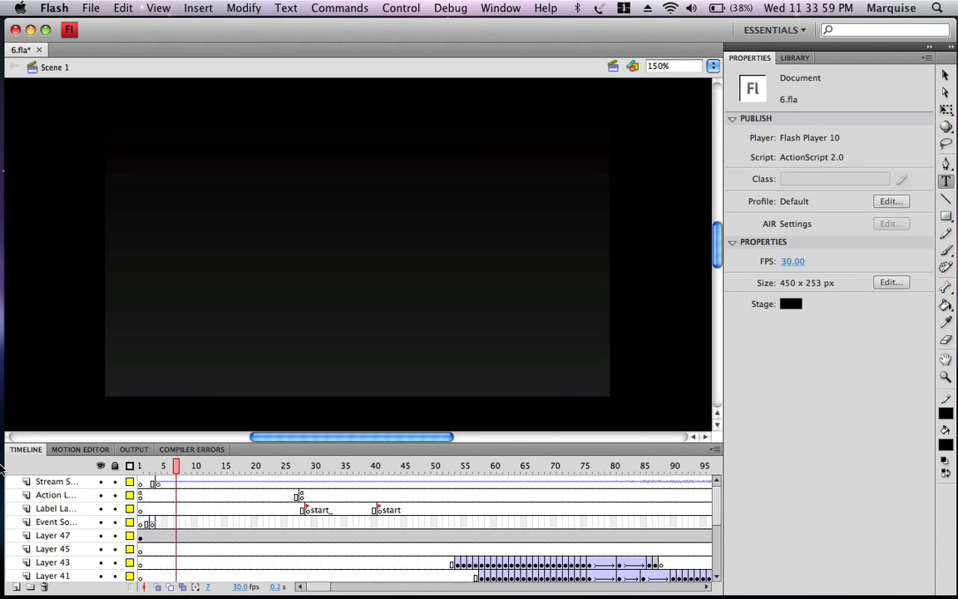
Begin exporting the movie as '6' to the Desktop via Export Movie
left_click(523, 464)
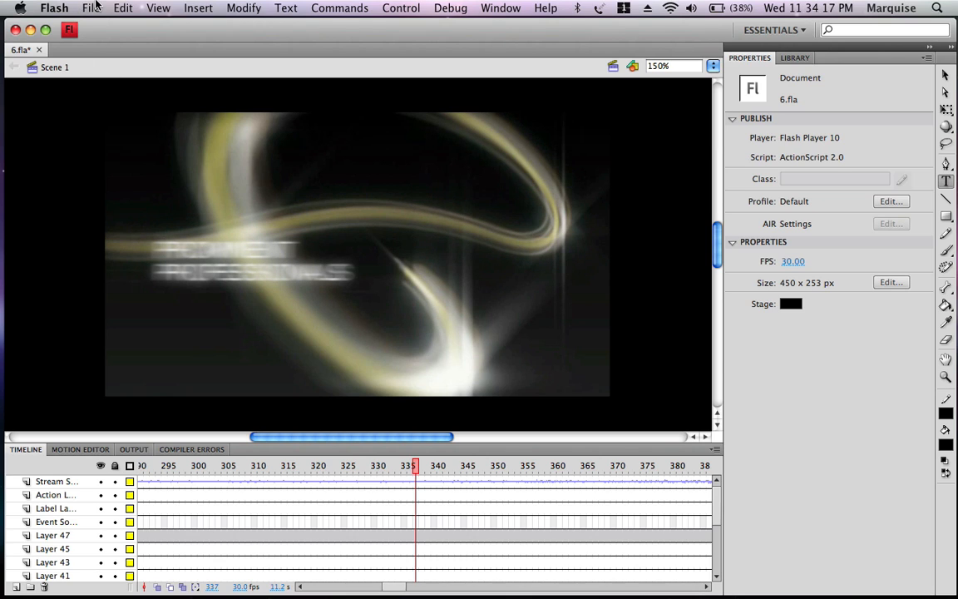
left_click(92, 7)
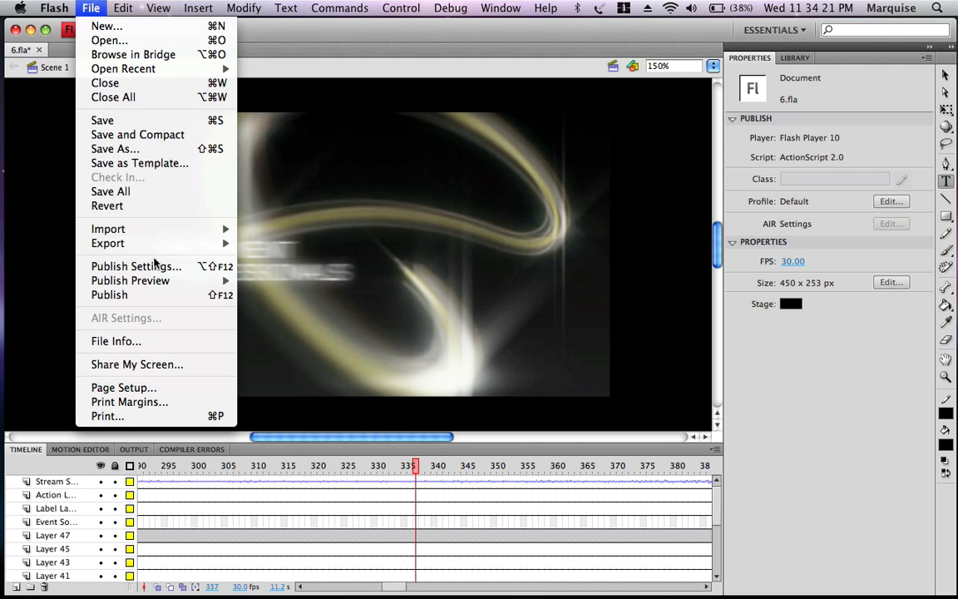
mouse_move(107, 242)
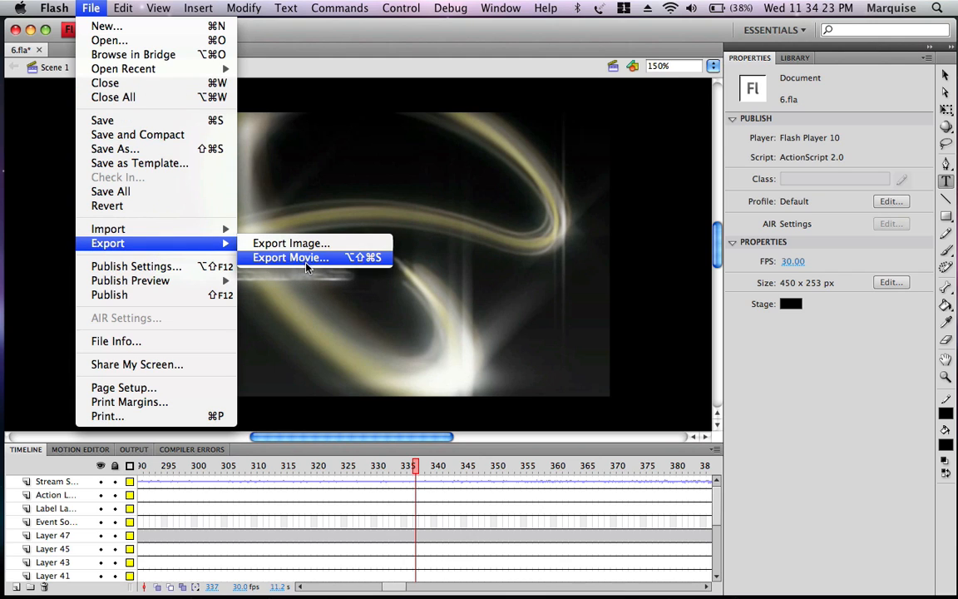
left_click(291, 257)
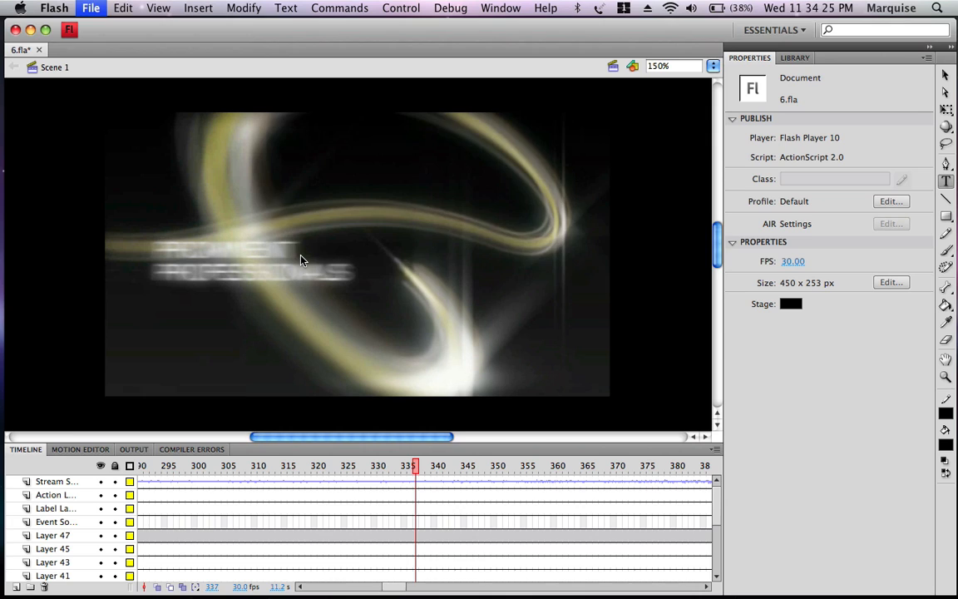
left_click(91, 7)
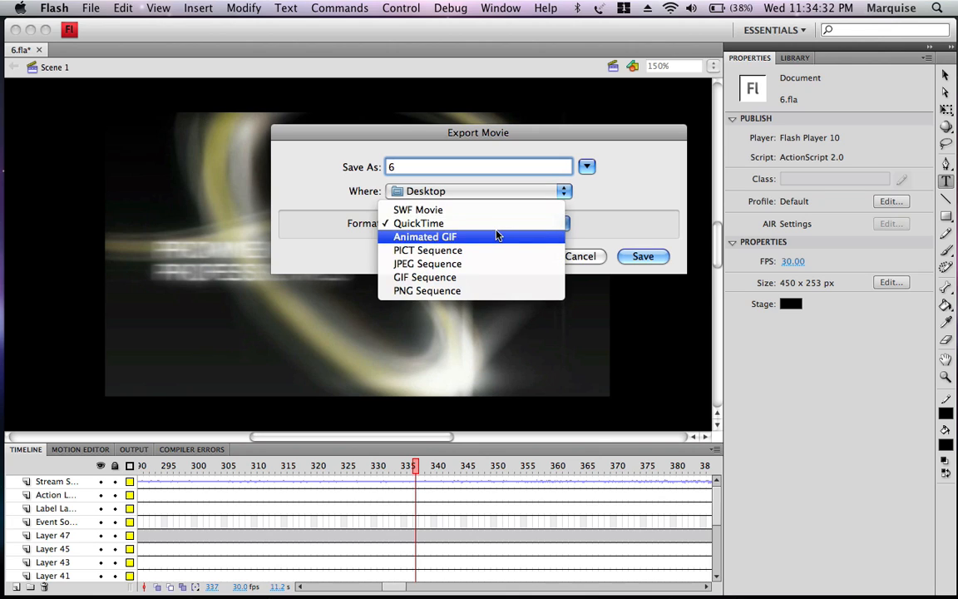
Keep QuickTime as the format and name the Desktop export file '6.mov'
left_click(418, 223)
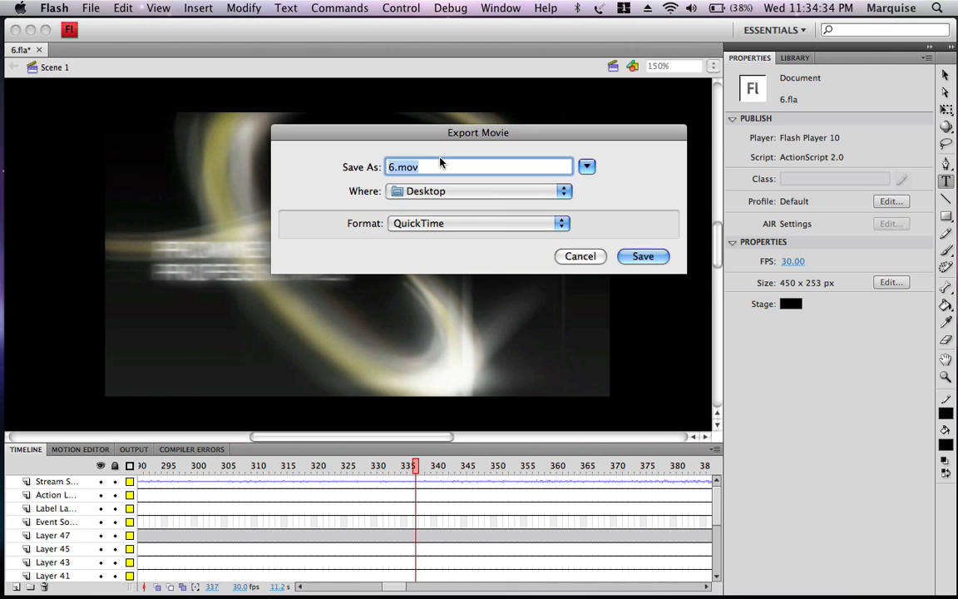
left_click(436, 167)
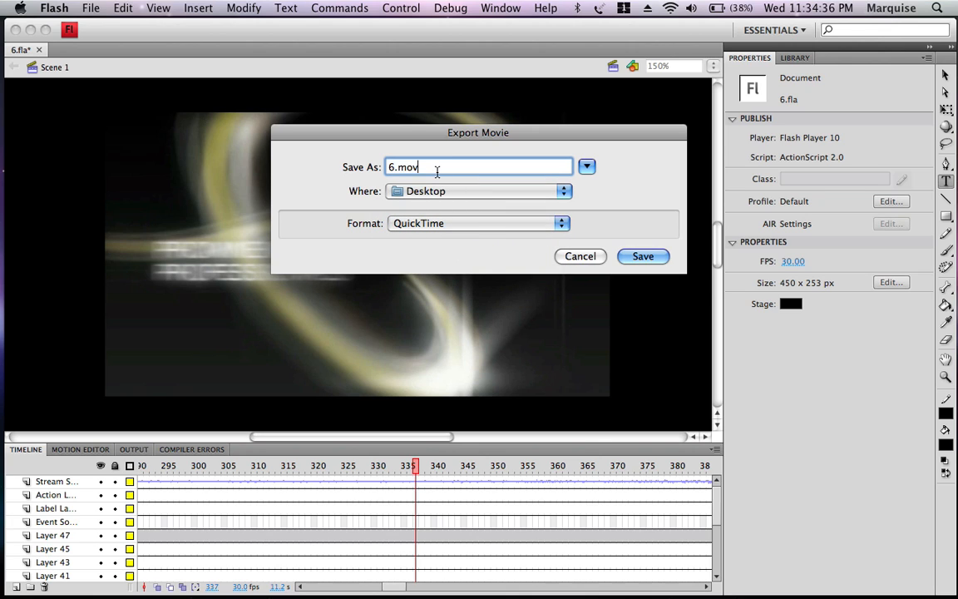
key("Backspace")
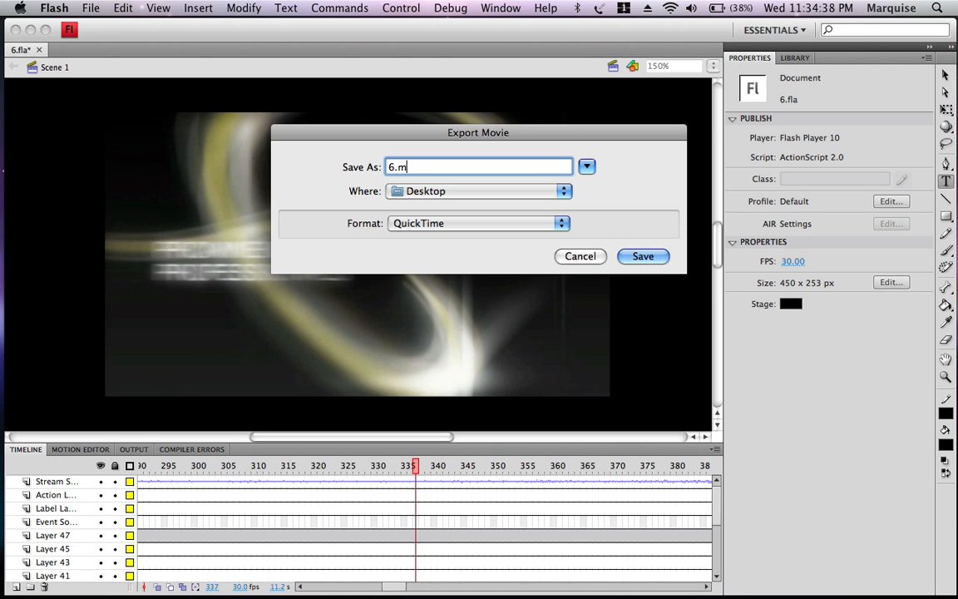
type("pg")
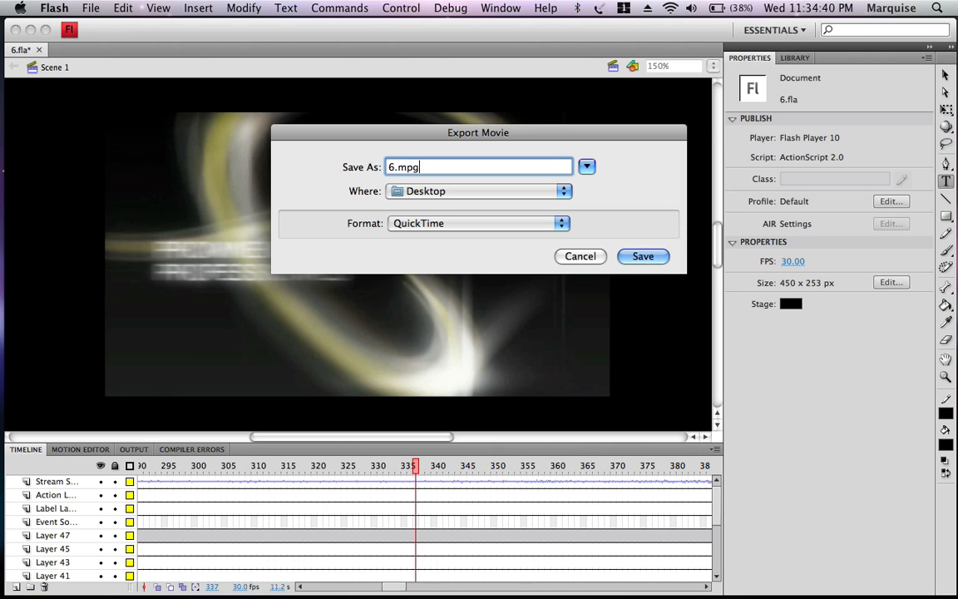
key("Backspace")
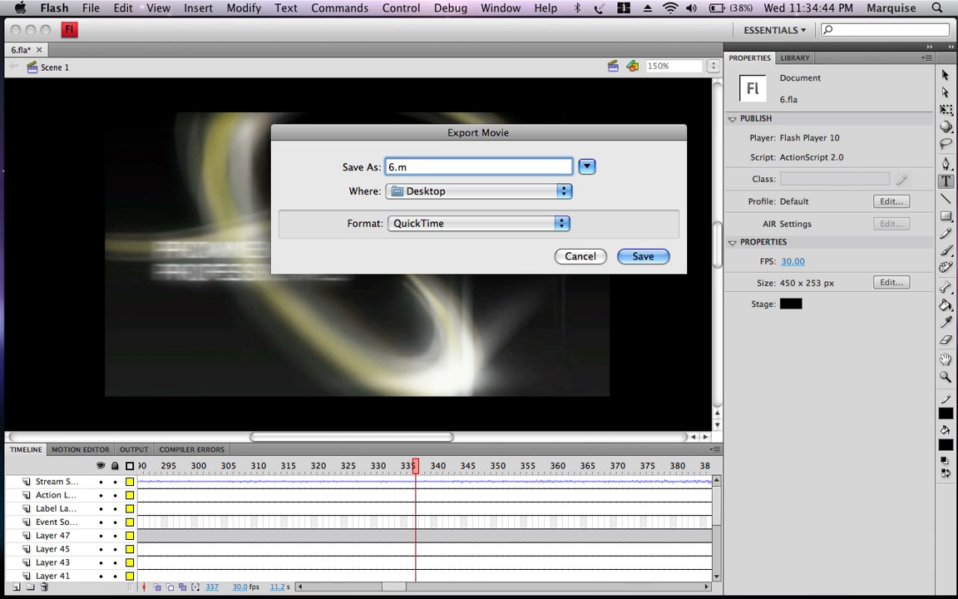
type("ov")
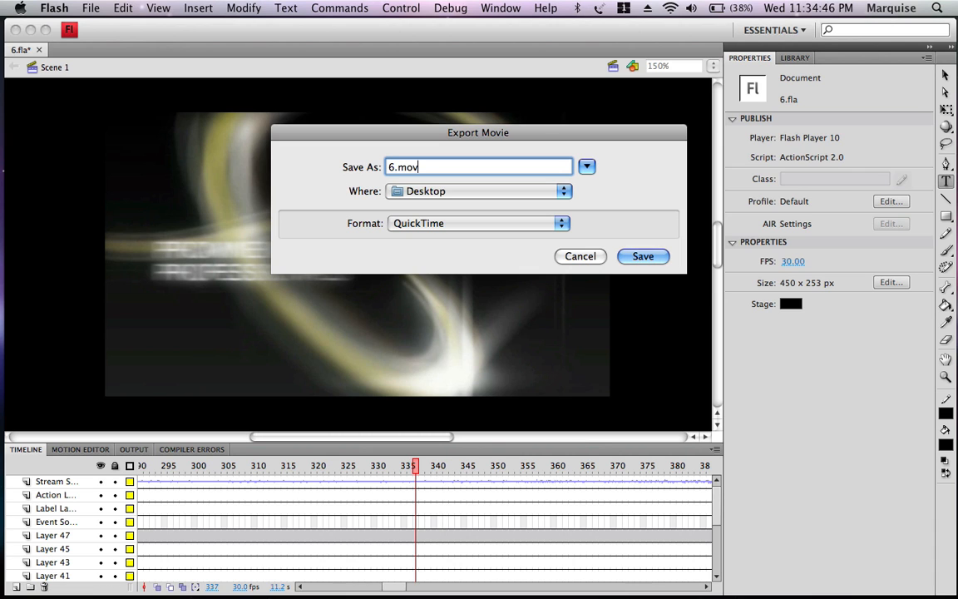
Set QuickTime dimensions to NTSC 720 x 486 16:9 and export the movie
left_click(643, 255)
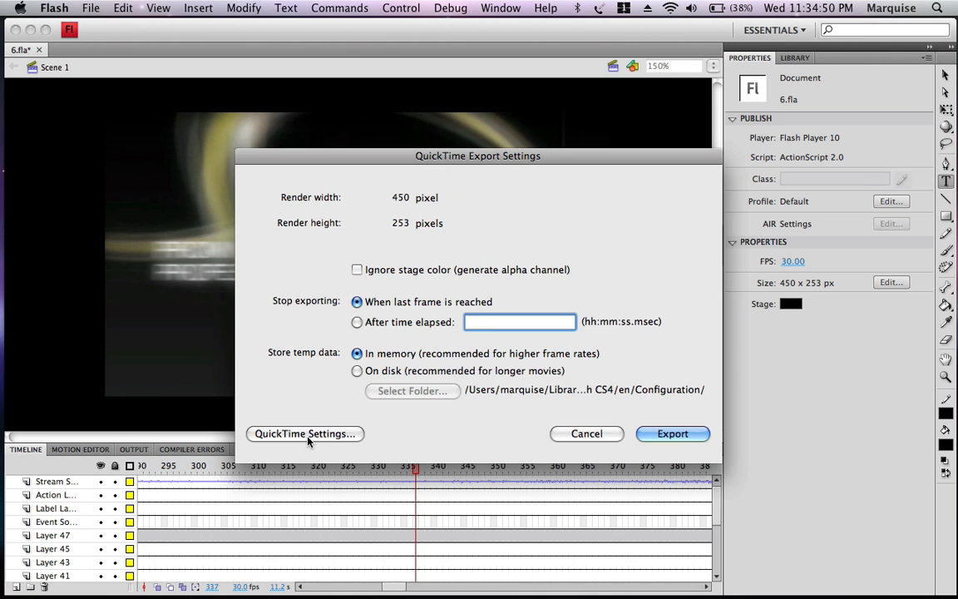
left_click(306, 433)
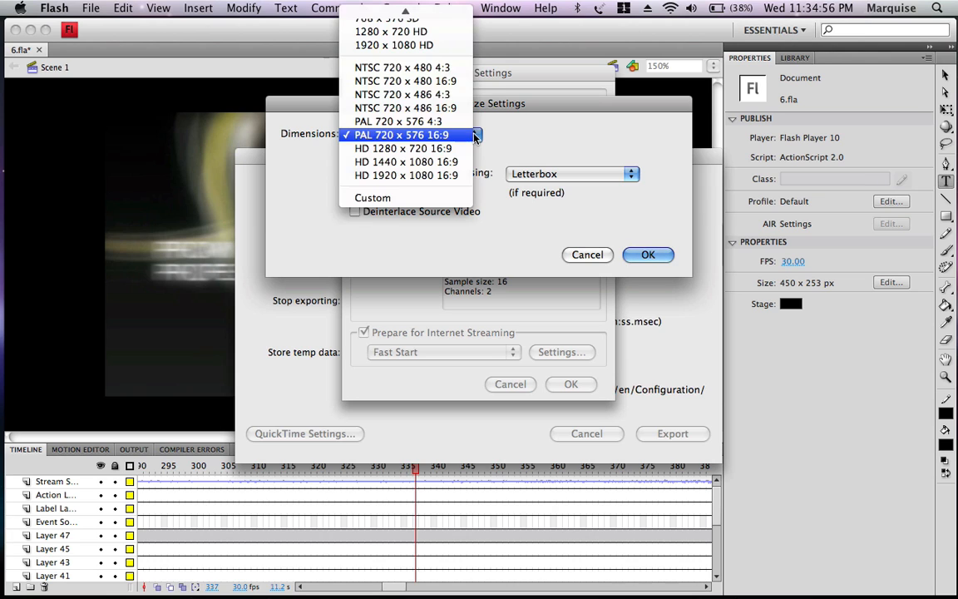
mouse_move(407, 120)
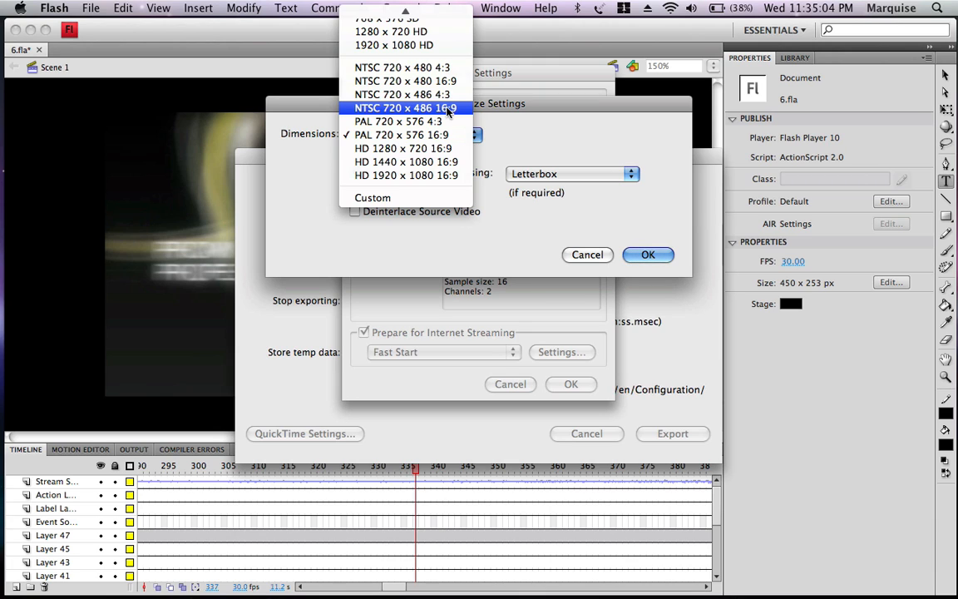
left_click(405, 108)
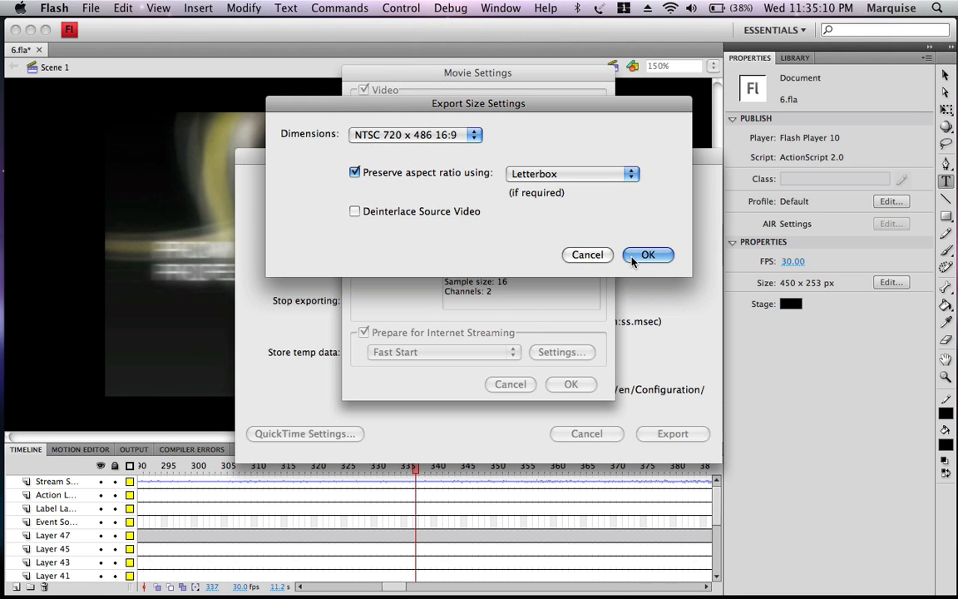
left_click(647, 255)
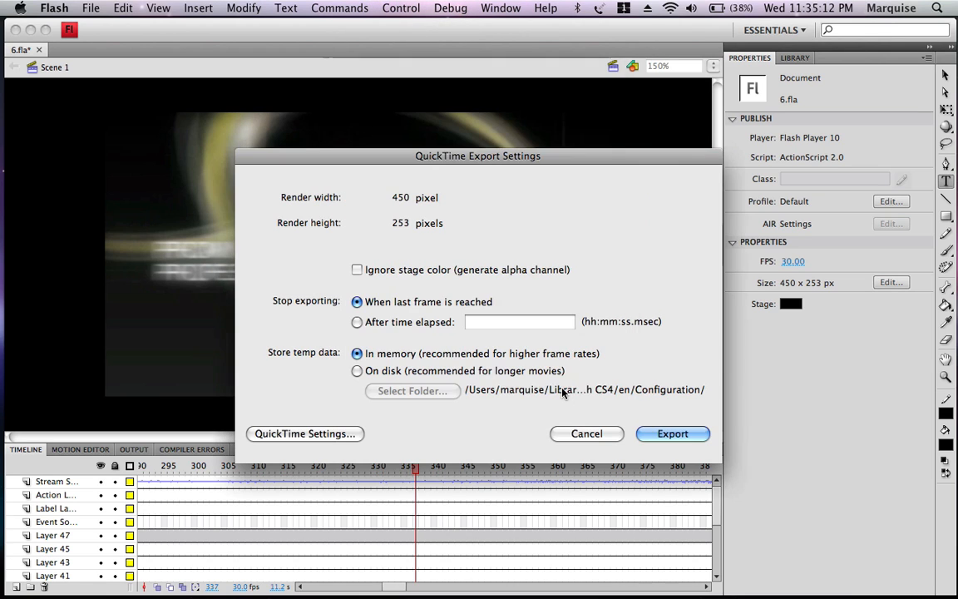
left_click(671, 433)
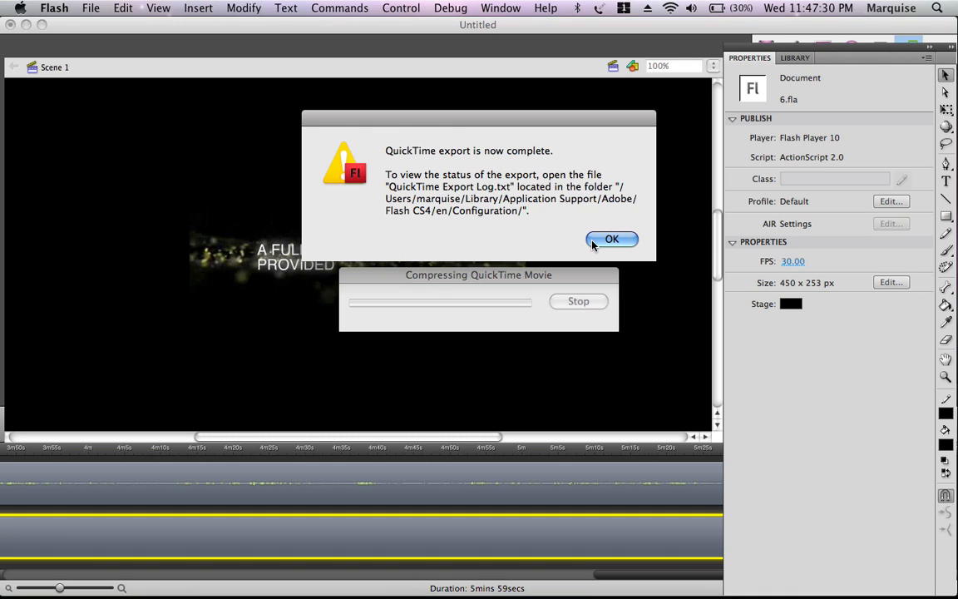
Dismiss the QuickTime export-complete alert to return to the desktop showing 6.mov
left_click(611, 239)
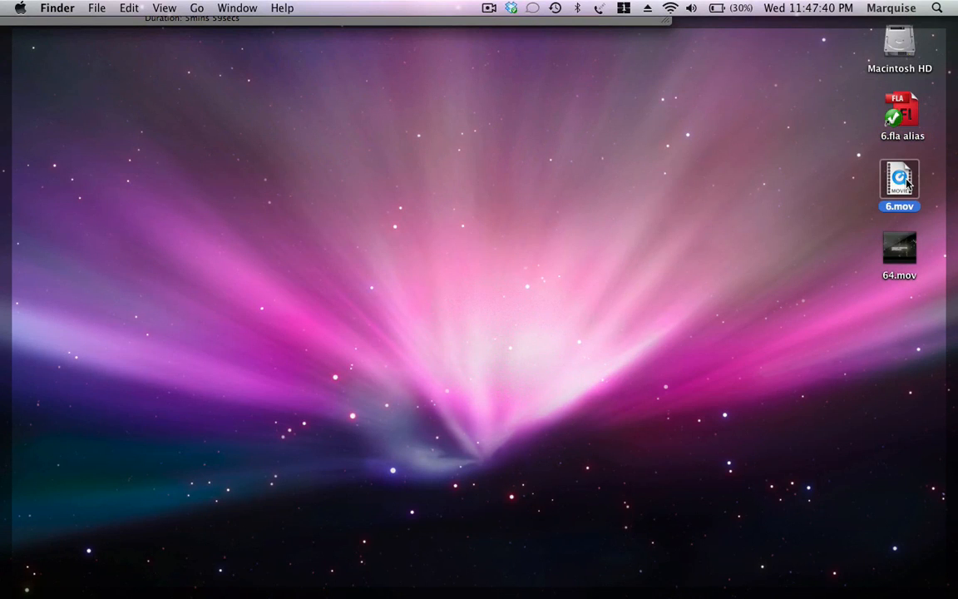
Quick Look the exported 6.mov from its desktop context menu to play the Wiredtechs intro
right_click(899, 184)
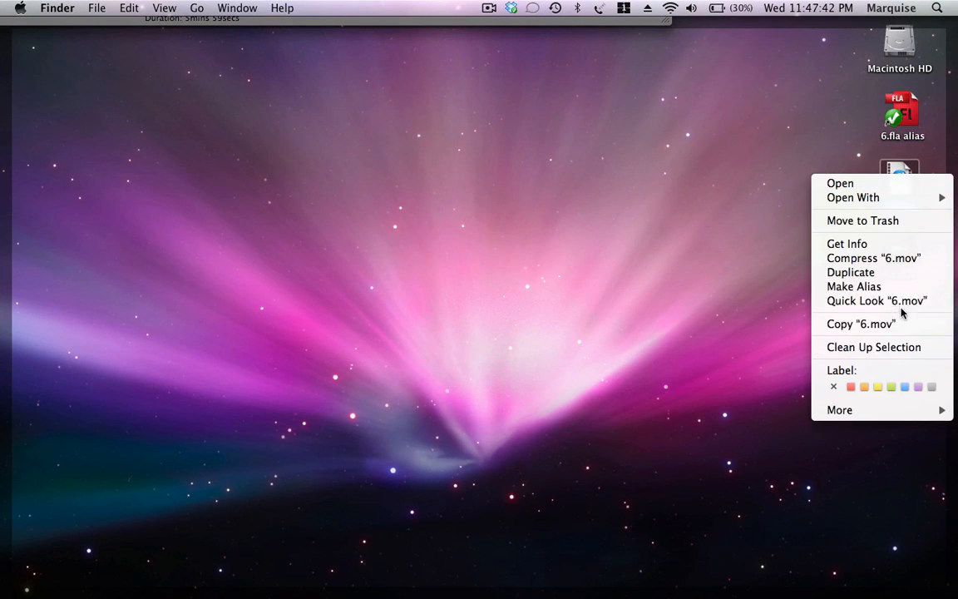
left_click(876, 300)
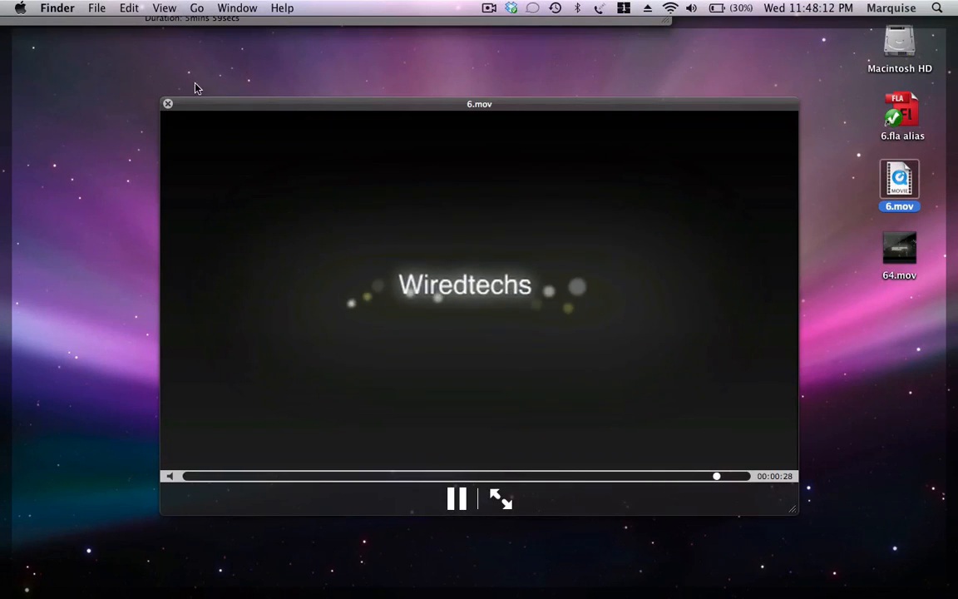
Close the 6.mov Quick Look preview, leaving the Finder desktop visible
left_click(167, 103)
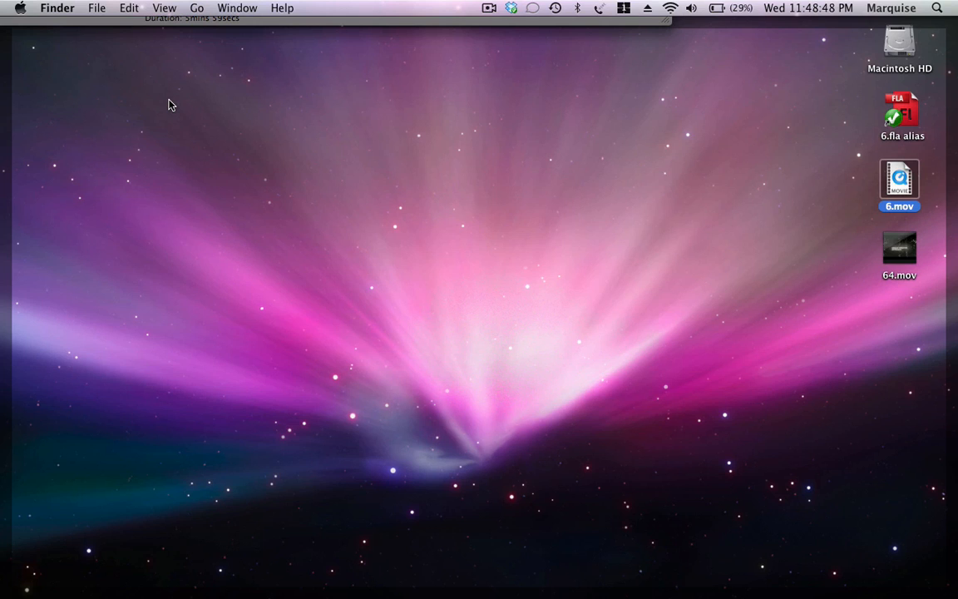
left_click(489, 7)
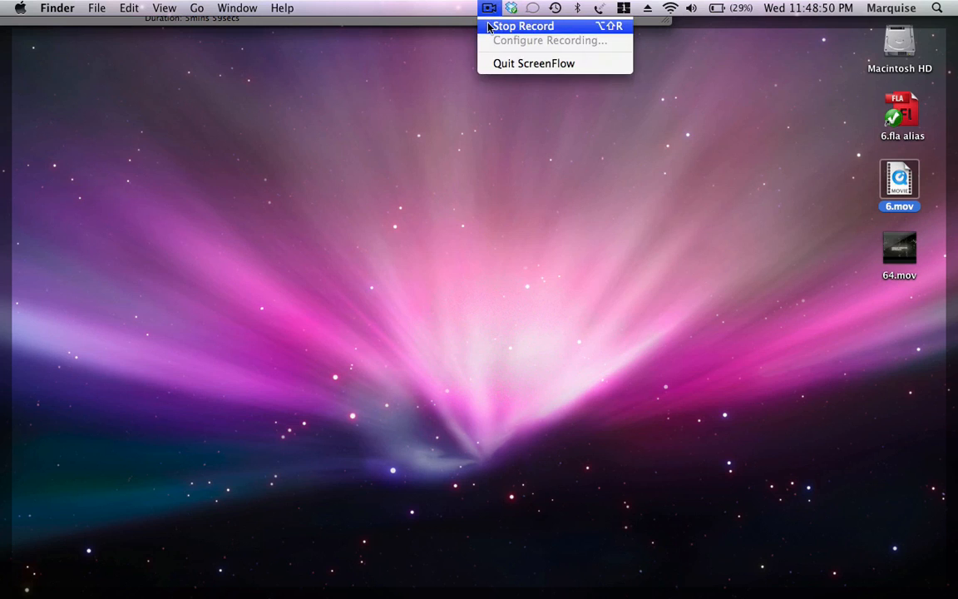